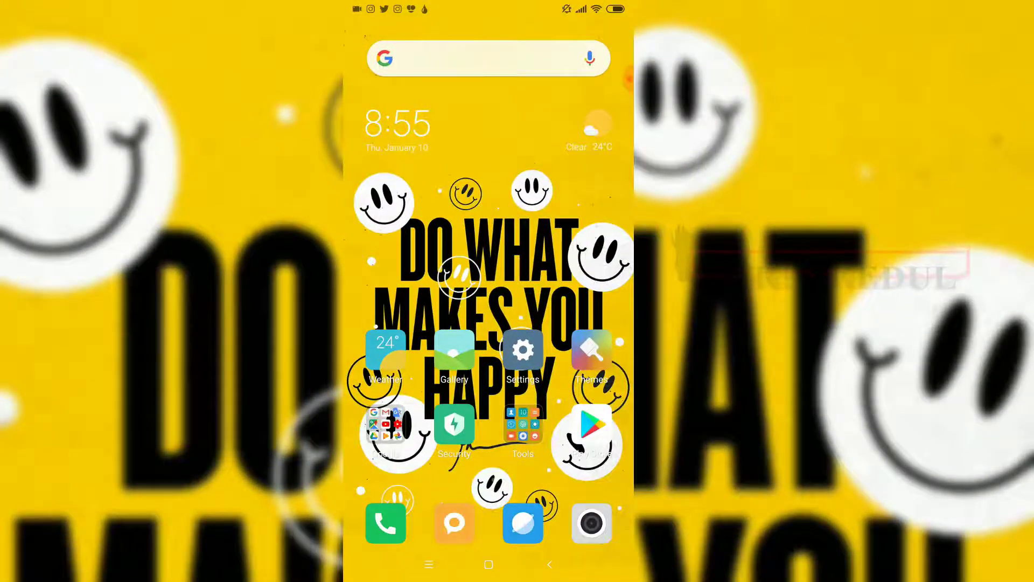
# Launch the Google Play Store from the home screen.
pyautogui.click(587, 442)
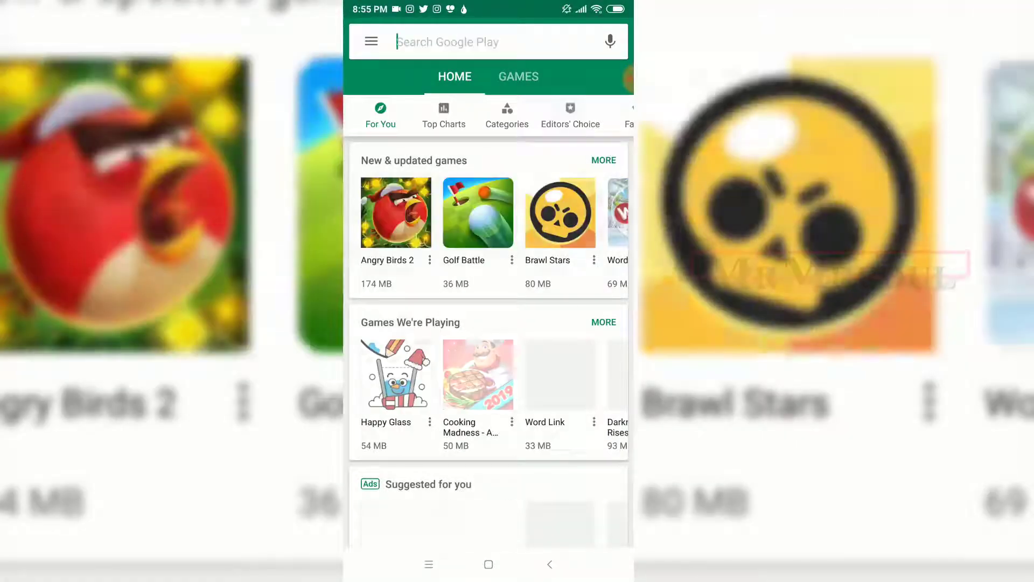
# Search for 'Gboard - the Google Keyboard' and reach its app page showing it installed.
pyautogui.write('g')
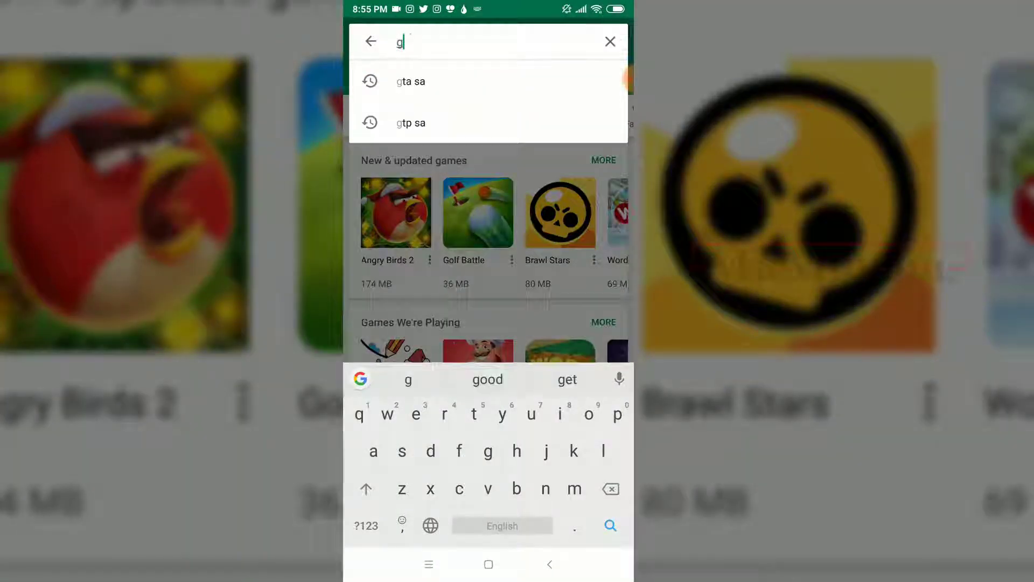
pyautogui.write('Gboard - the Google Keyboard')
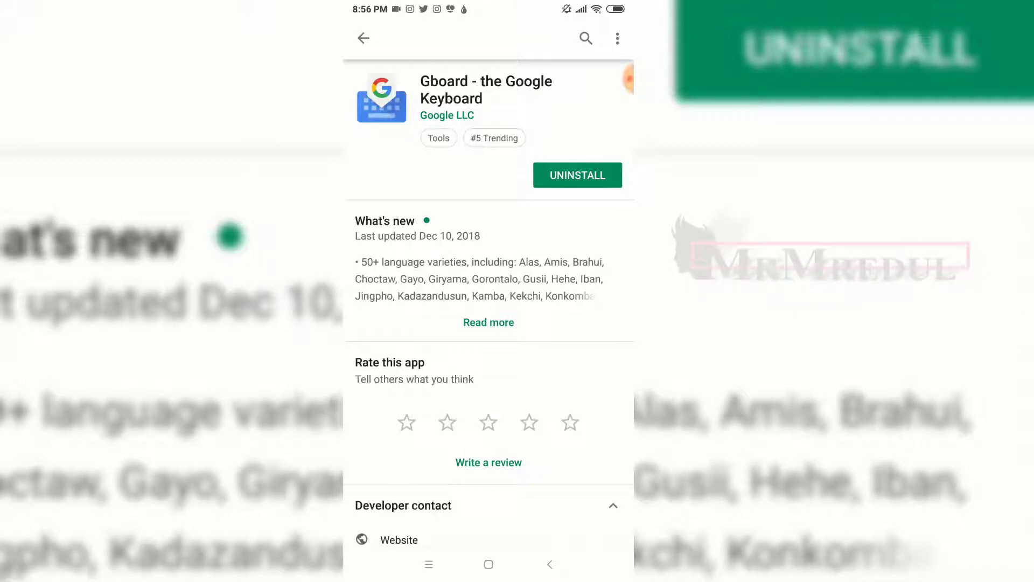
# Raise Gboard in the search box and show its extra modes menu with Text Editing, One-handed, Settings and Floating.
pyautogui.click(584, 39)
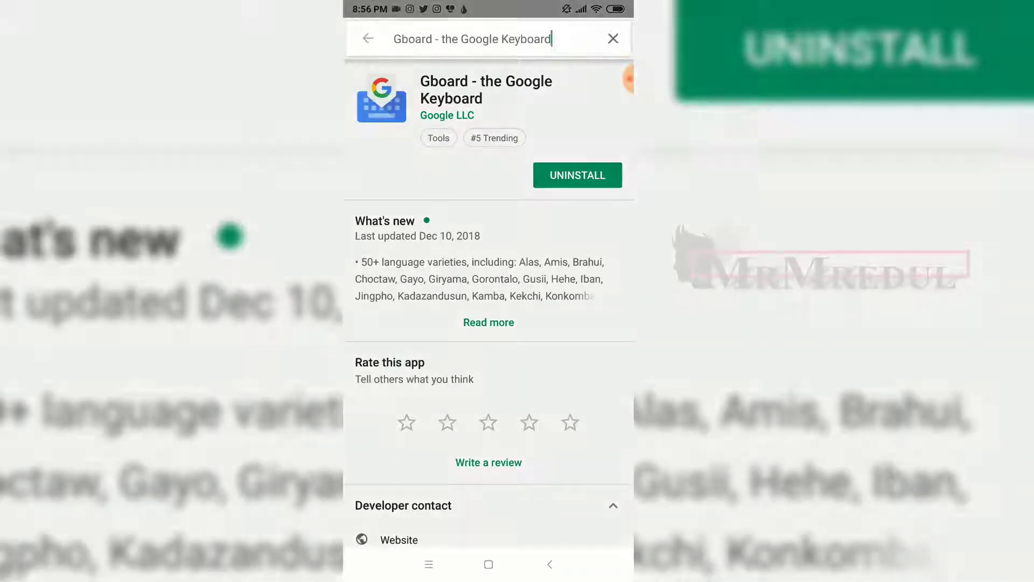
pyautogui.click(472, 39)
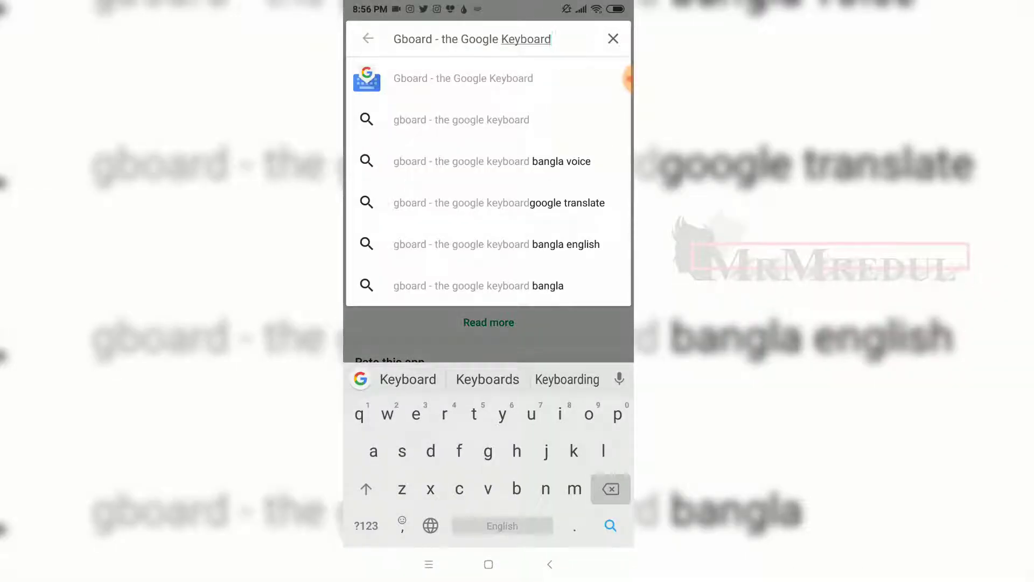
pyautogui.click(612, 39)
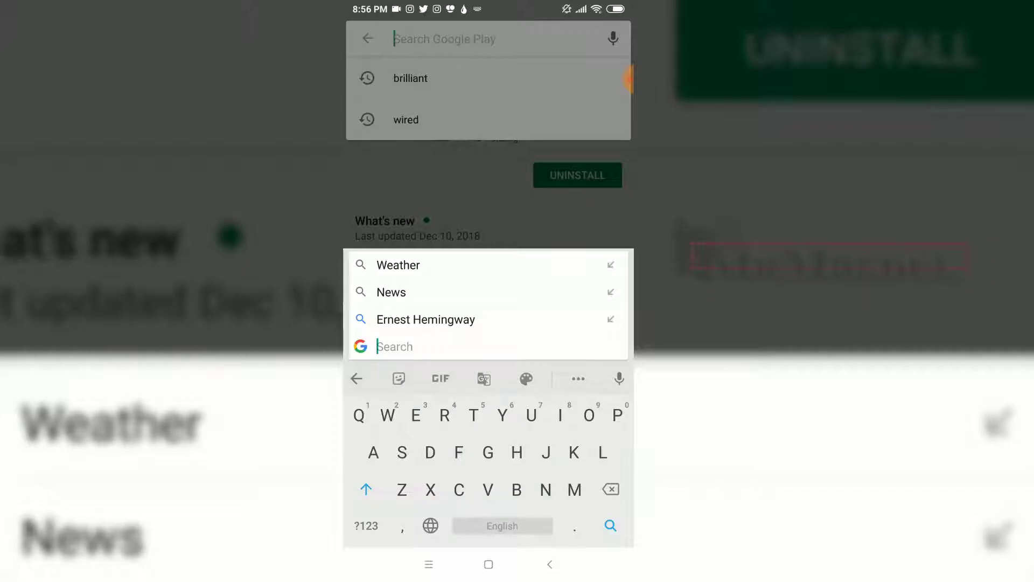
pyautogui.click(578, 378)
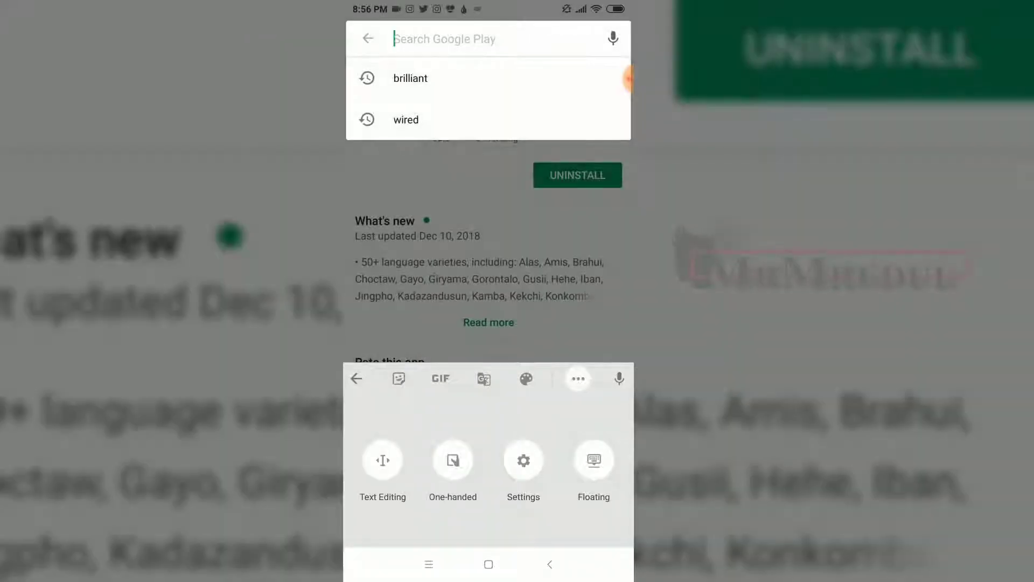